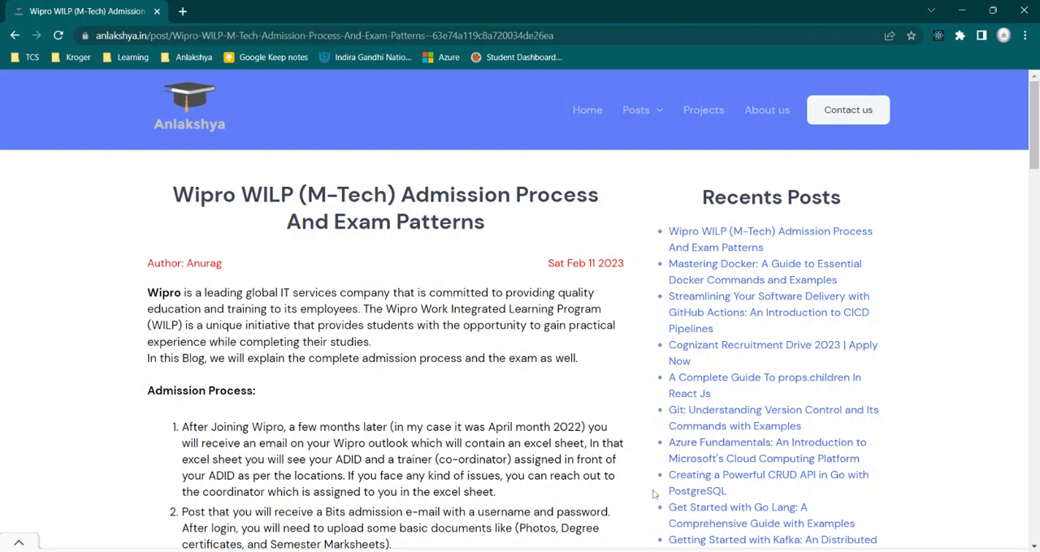
Scroll down the Wipro WILP post past the last admission steps to the Exam Patterns heading
{"action": "scroll", "scroll_direction": "down", "scroll_amount": 3}
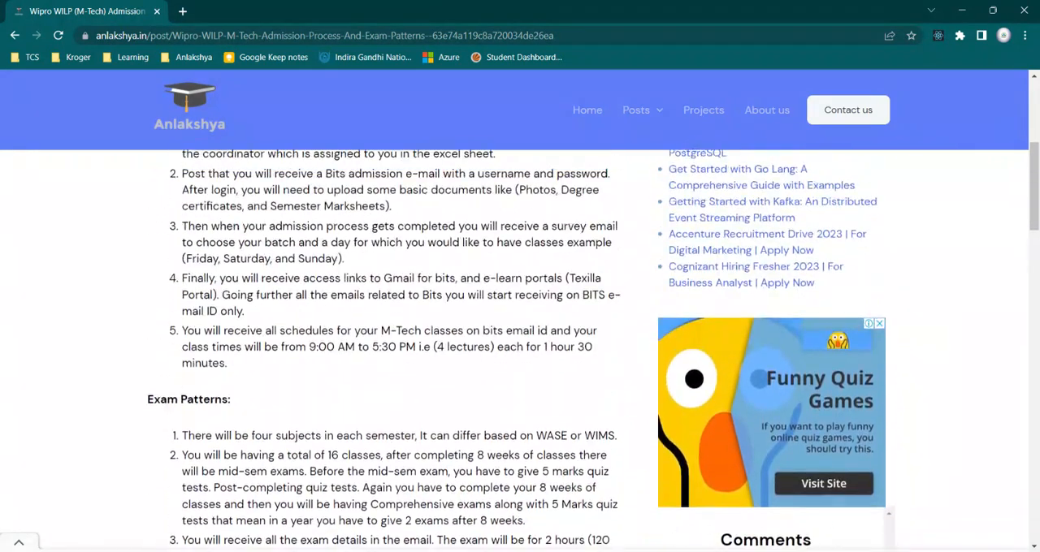
{"action": "scroll", "scroll_direction": "up", "scroll_amount": 3}
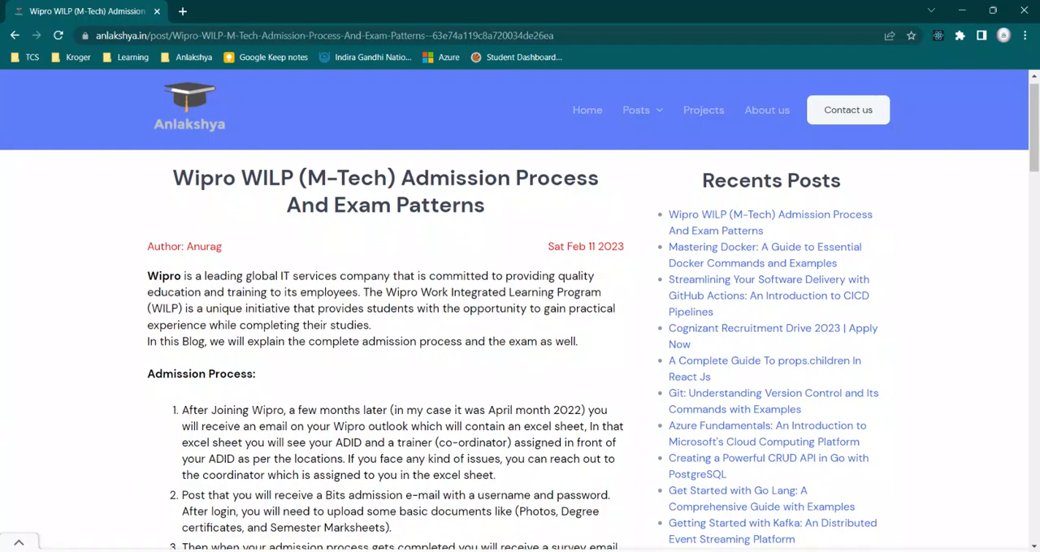
{"action": "scroll", "scroll_direction": "down", "scroll_amount": 3}
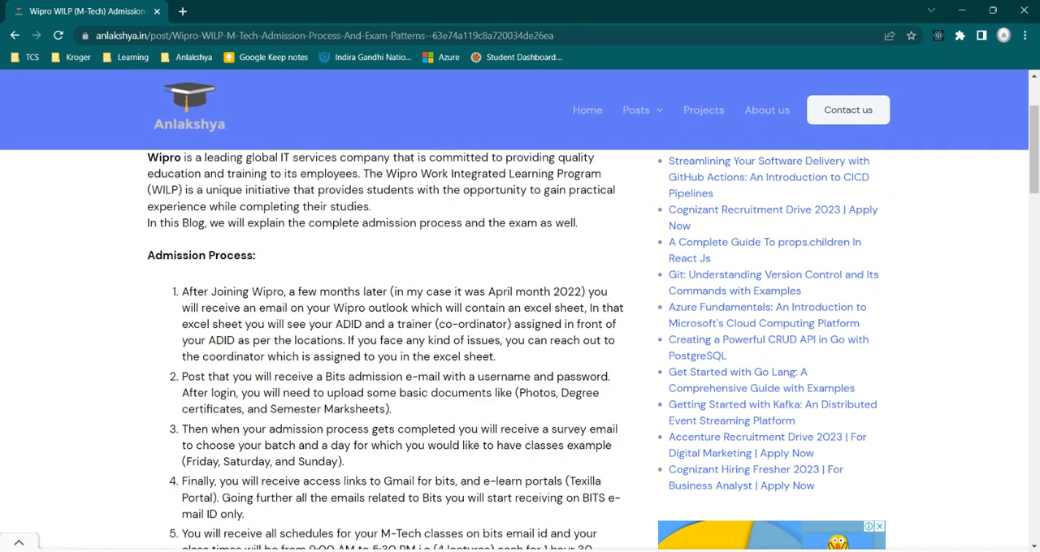
{"action": "scroll", "scroll_direction": "down", "scroll_amount": 3}
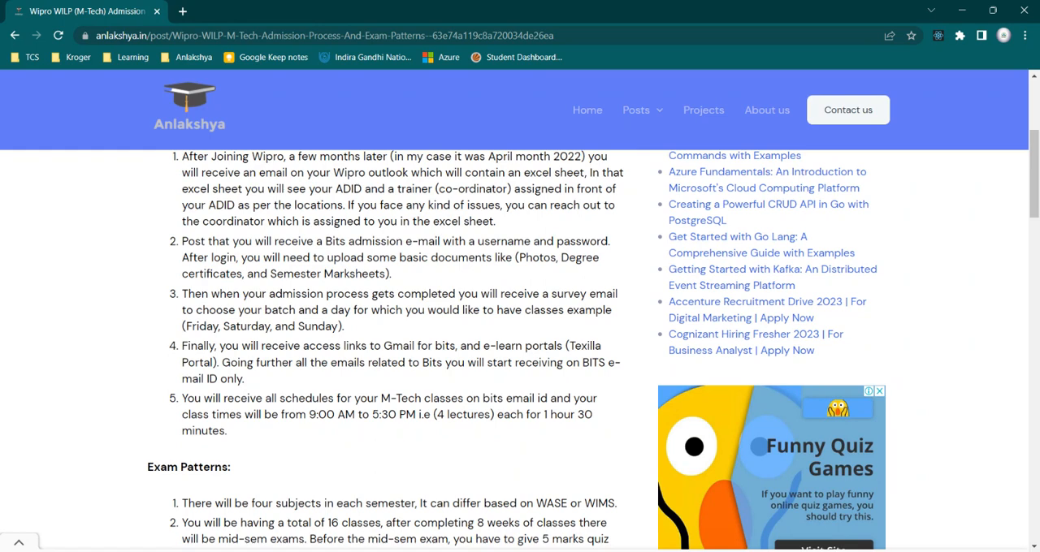
{"action": "scroll", "scroll_direction": "down", "scroll_amount": 3}
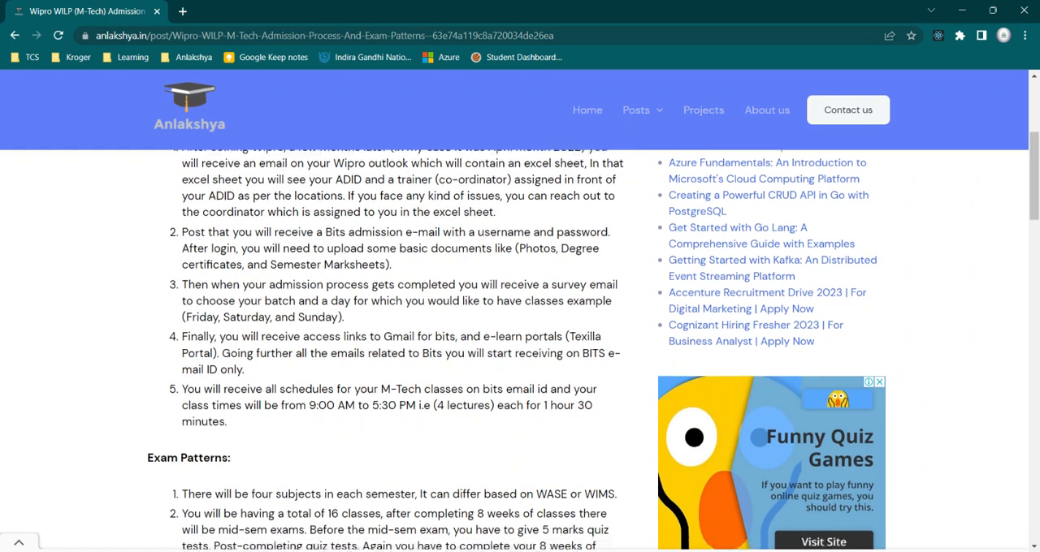
Scroll through the Exam Patterns numbered list until the Conclusion heading appears
{"action": "scroll", "scroll_direction": "up", "scroll_amount": 3}
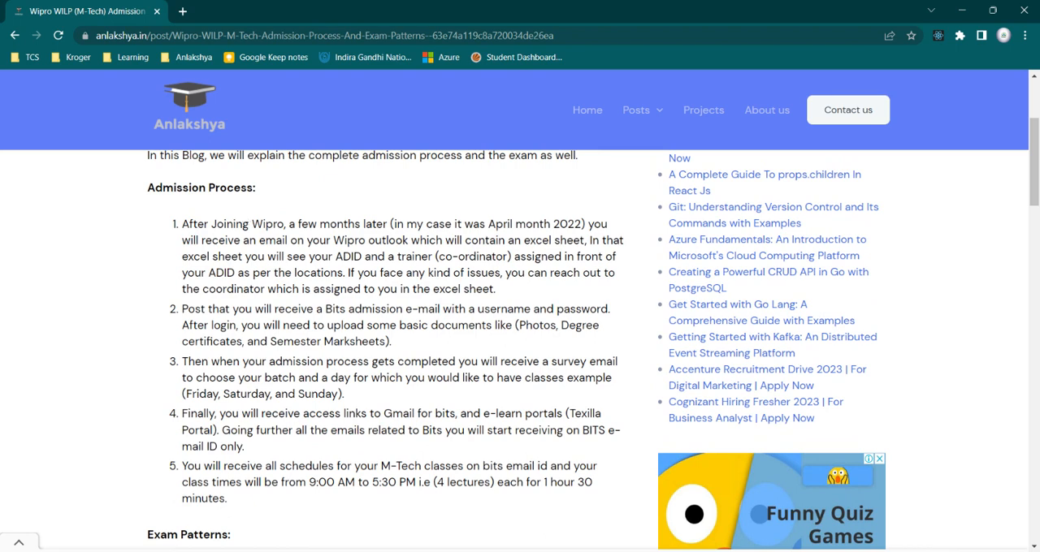
{"action": "scroll", "scroll_direction": "down", "scroll_amount": 3}
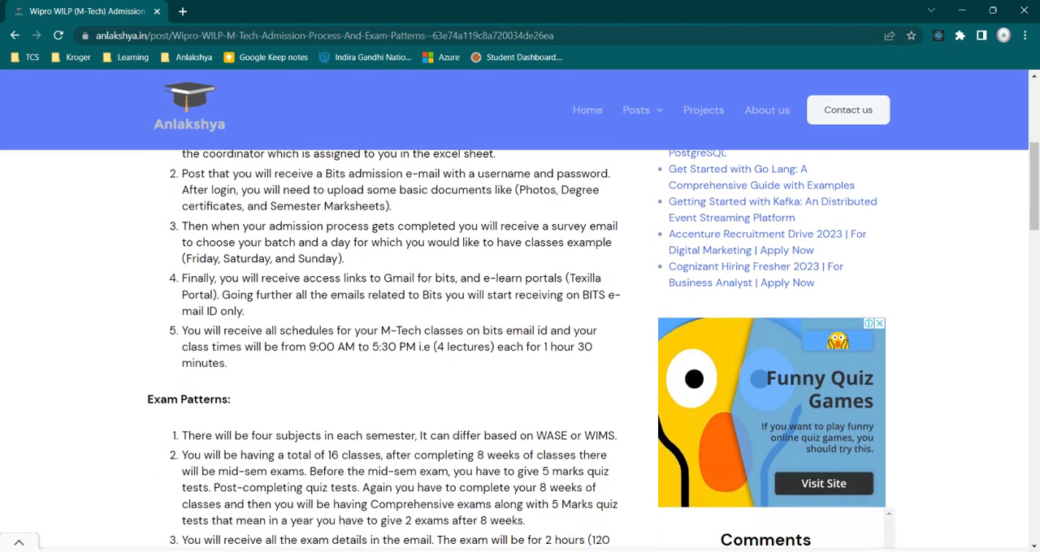
{"action": "scroll", "scroll_direction": "down", "scroll_amount": 3}
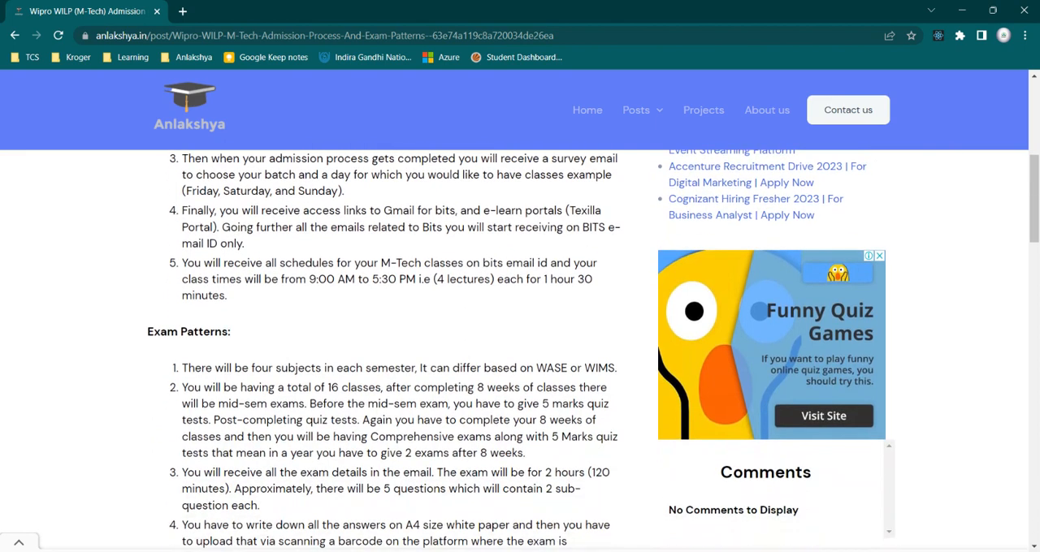
{"action": "double_click", "coordinate": [188, 331]}
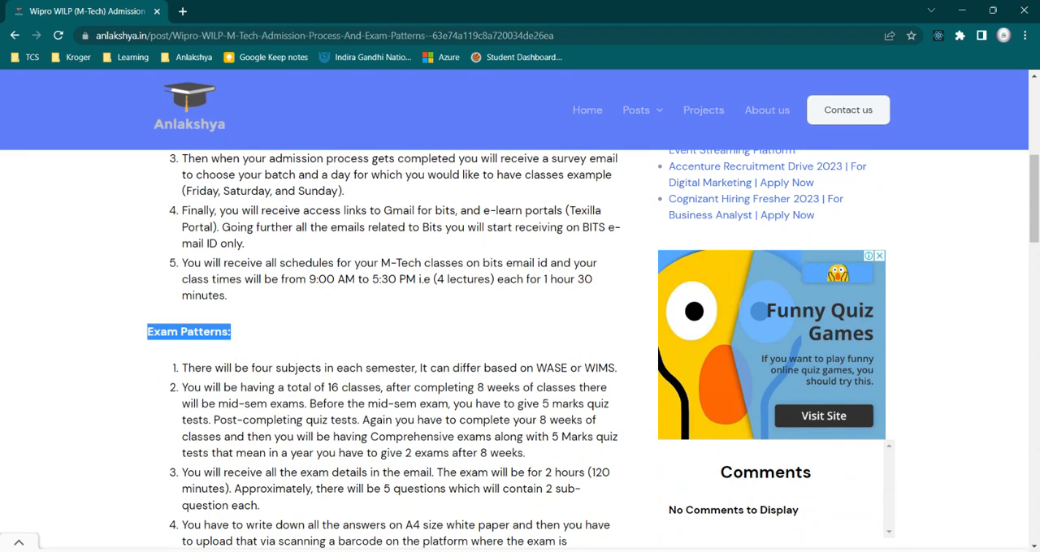
{"action": "scroll", "scroll_direction": "down", "scroll_amount": 3}
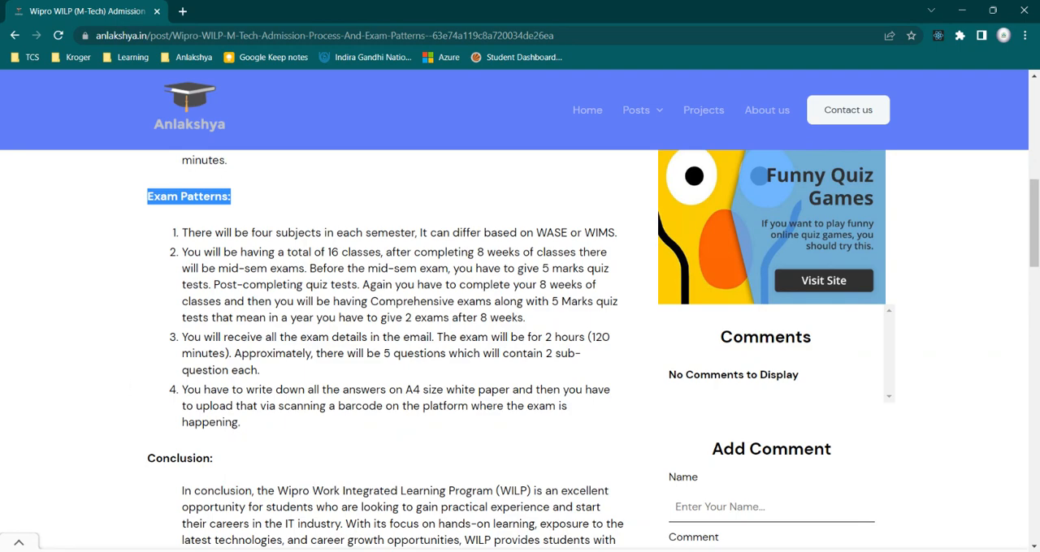
Skim up and down the article, ending back at the post title and introduction
{"action": "scroll", "scroll_direction": "up", "scroll_amount": 3}
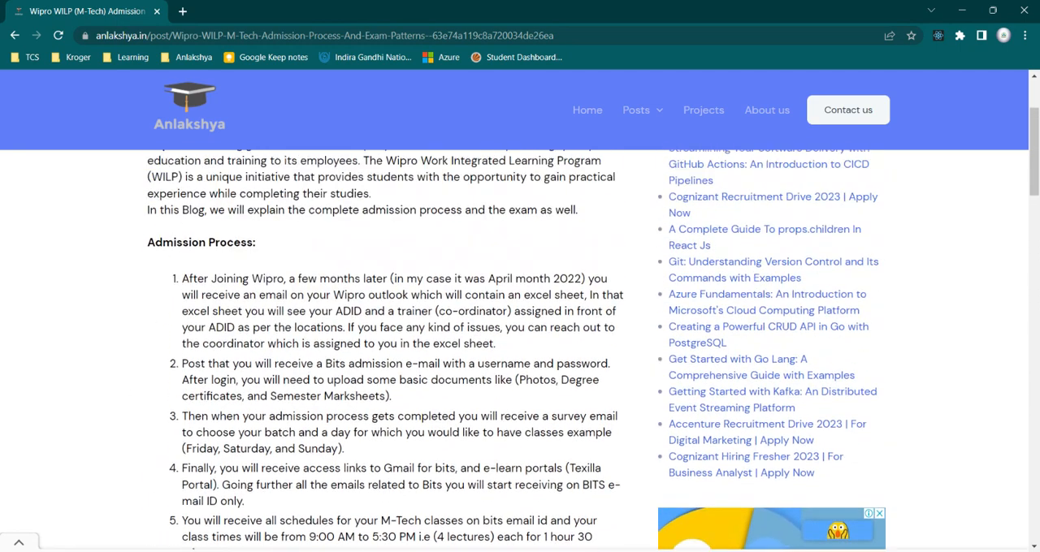
{"action": "scroll", "scroll_direction": "up", "scroll_amount": 3}
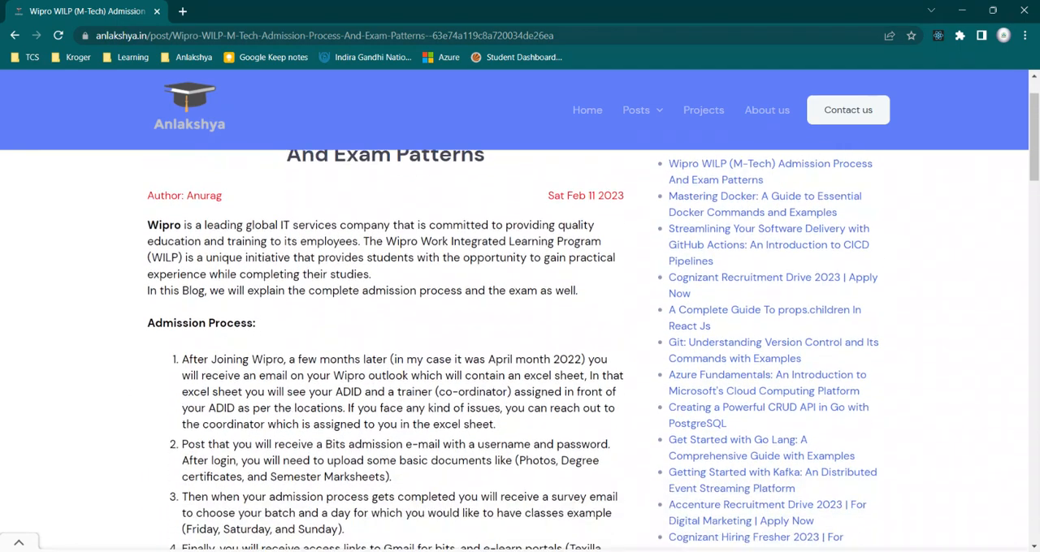
{"action": "scroll", "scroll_direction": "down", "scroll_amount": 3}
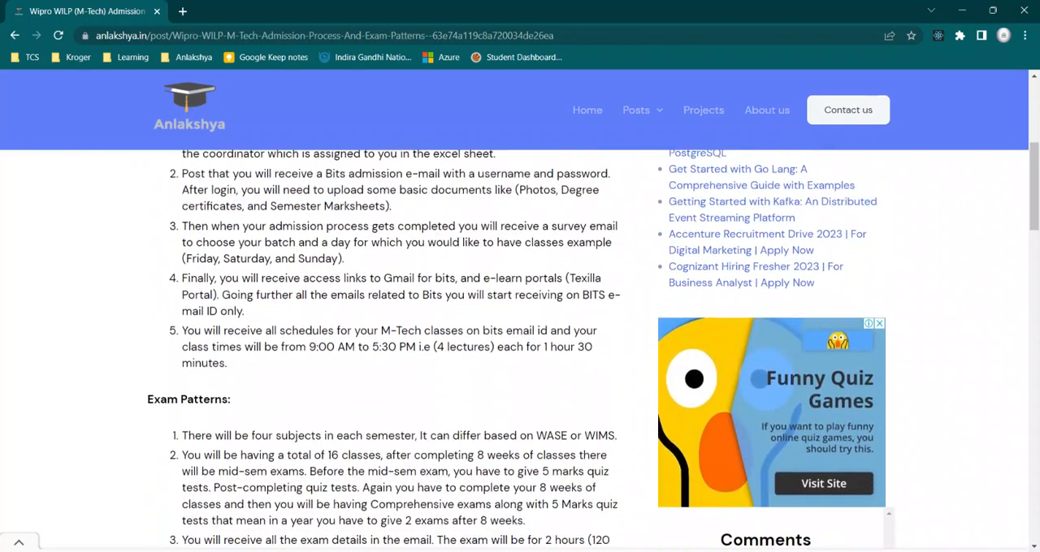
{"action": "scroll", "scroll_direction": "down", "scroll_amount": 3}
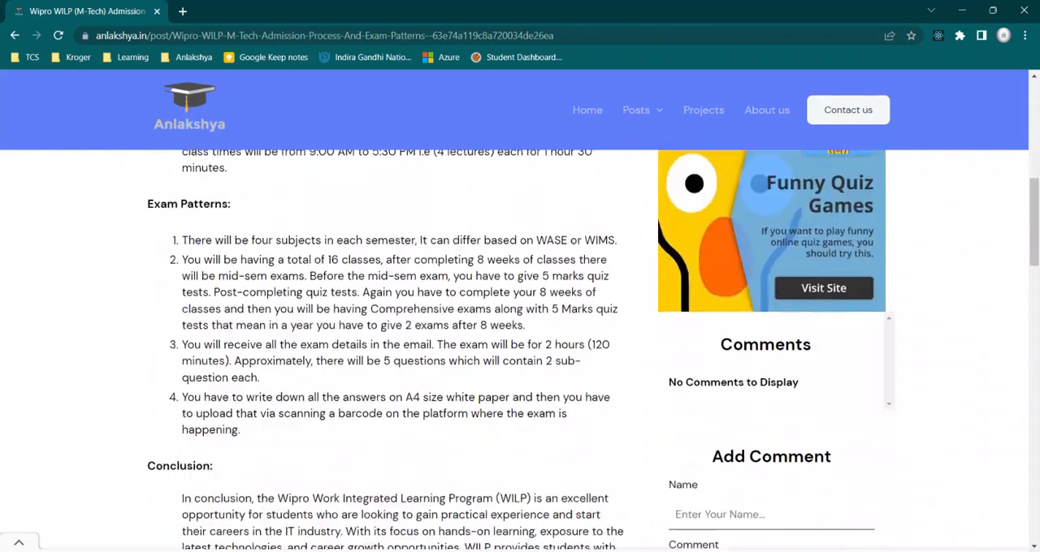
{"action": "scroll", "scroll_direction": "down", "scroll_amount": 3}
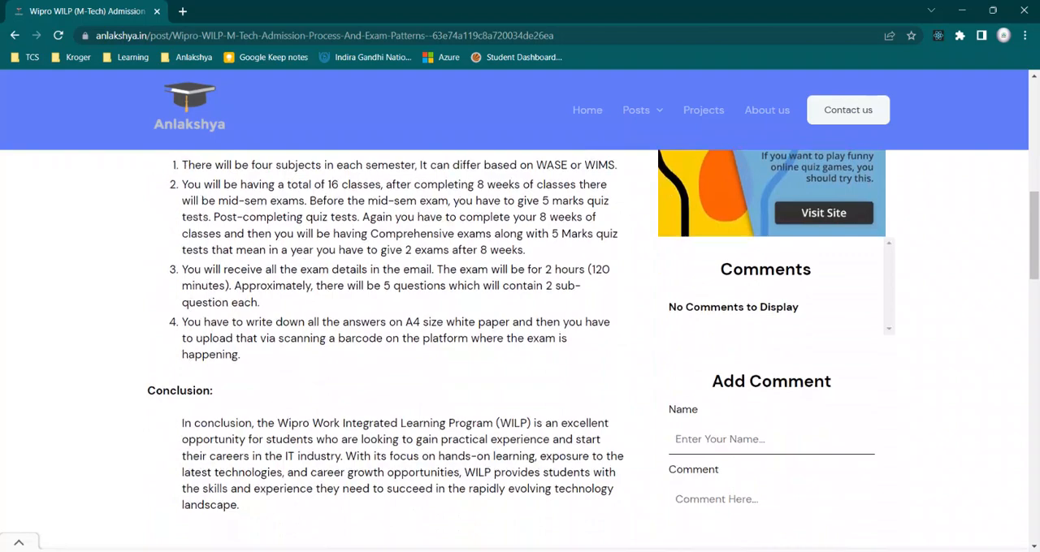
{"action": "scroll", "scroll_direction": "up", "scroll_amount": 3}
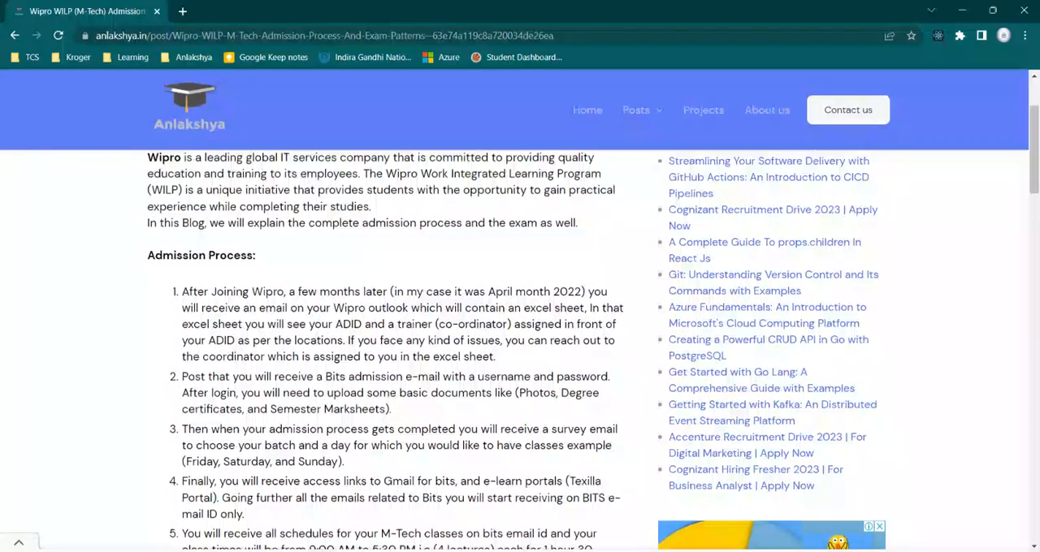
{"action": "scroll", "scroll_direction": "up", "scroll_amount": 3}
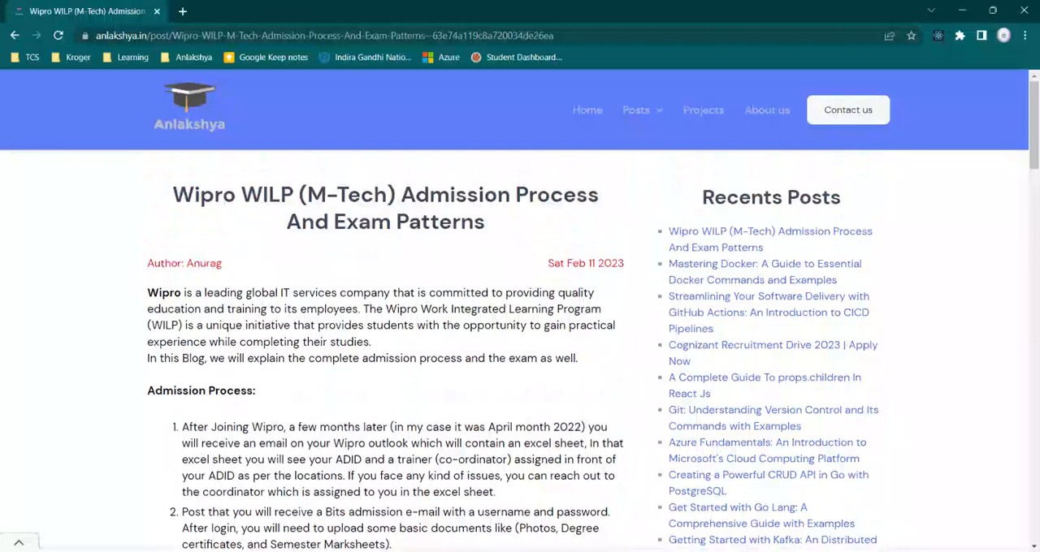